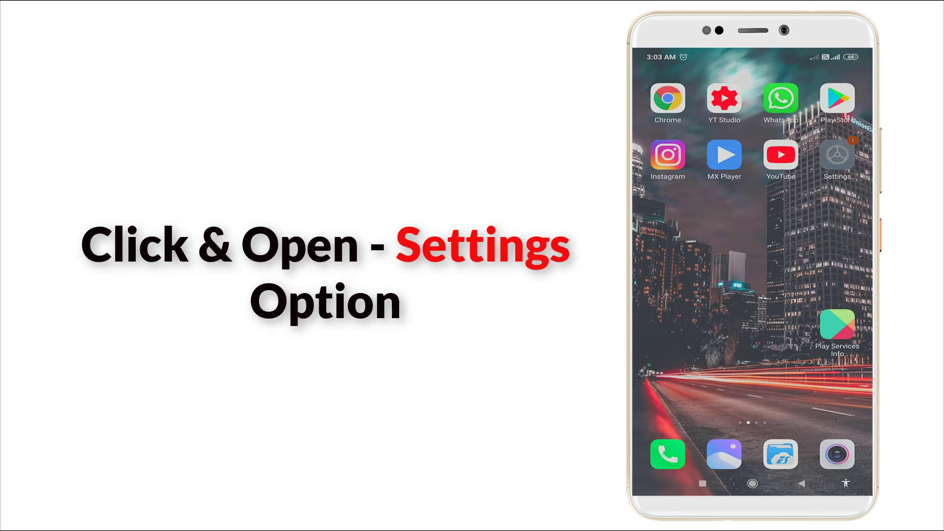
Launch Settings from the home screen and enter the Apps section.
left_click(836, 161)
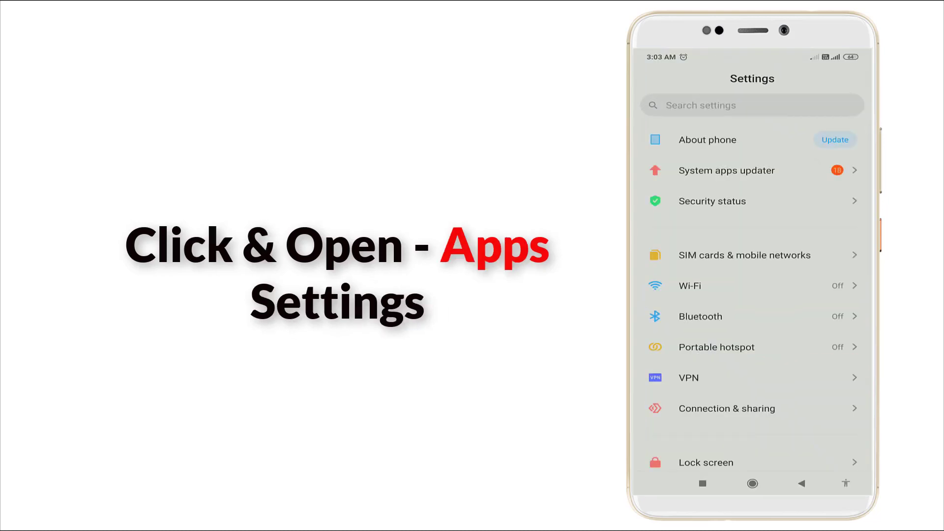
scroll("down", 3)
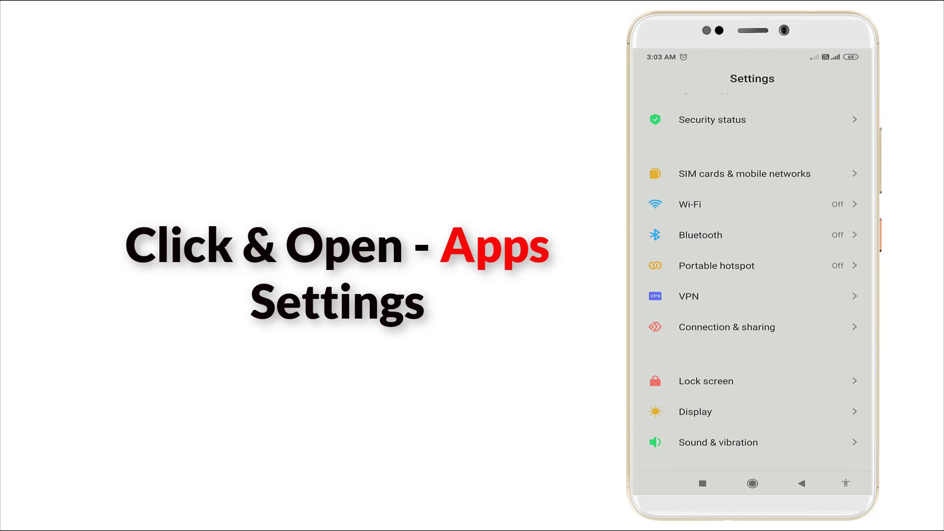
scroll("down", 3)
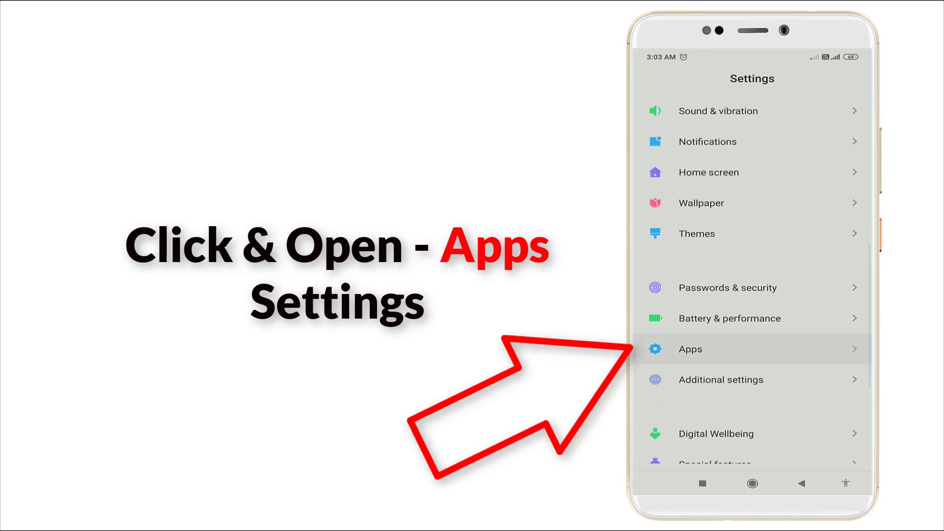
left_click(690, 349)
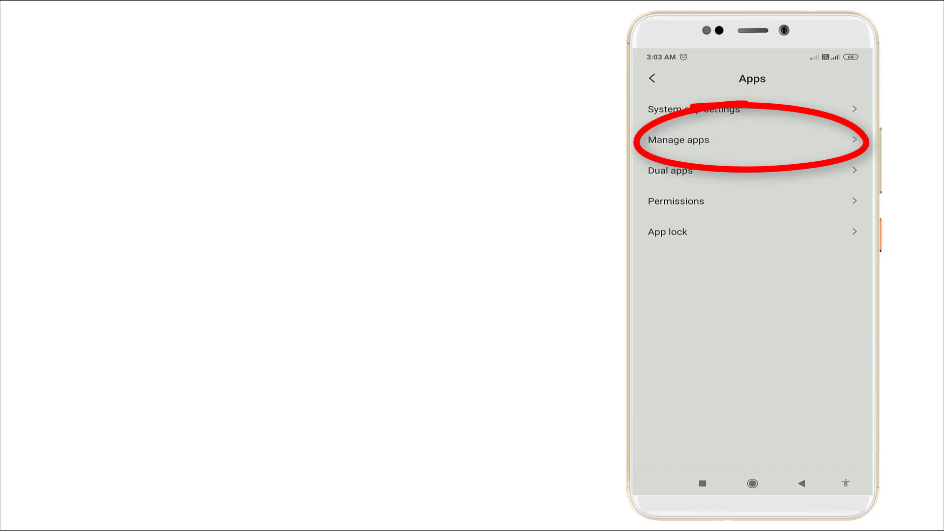
Reach YouTube's app info page through the Manage apps list.
left_click(678, 140)
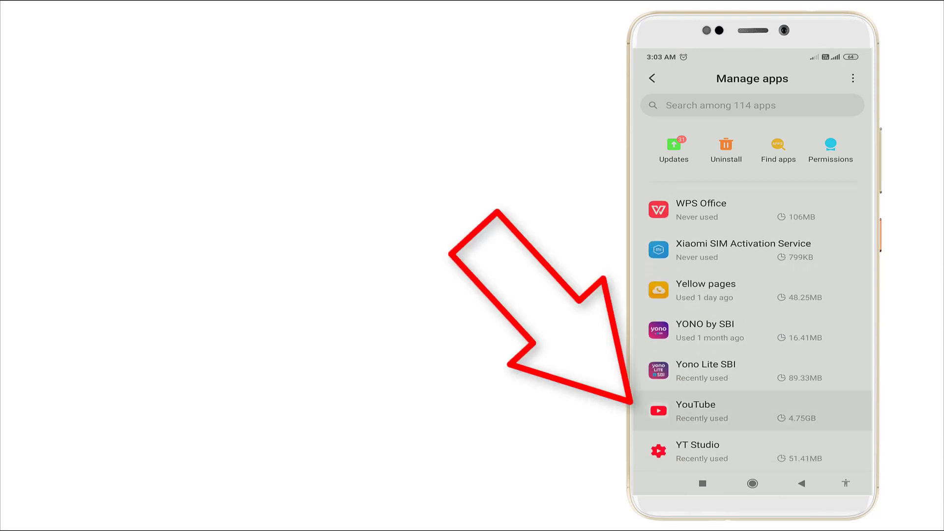
left_click(695, 411)
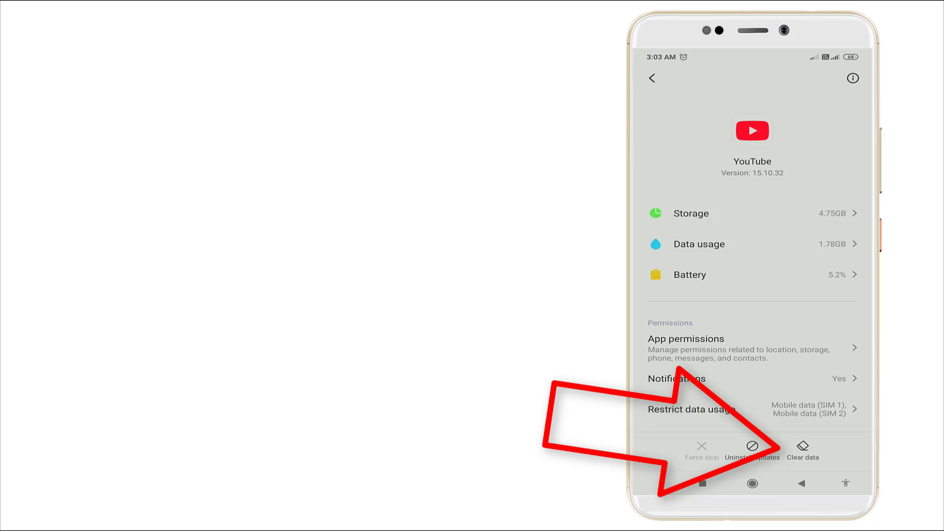
Clear only YouTube's cache via Clear data, dropping storage from 4.75GB to 4.74GB.
left_click(803, 449)
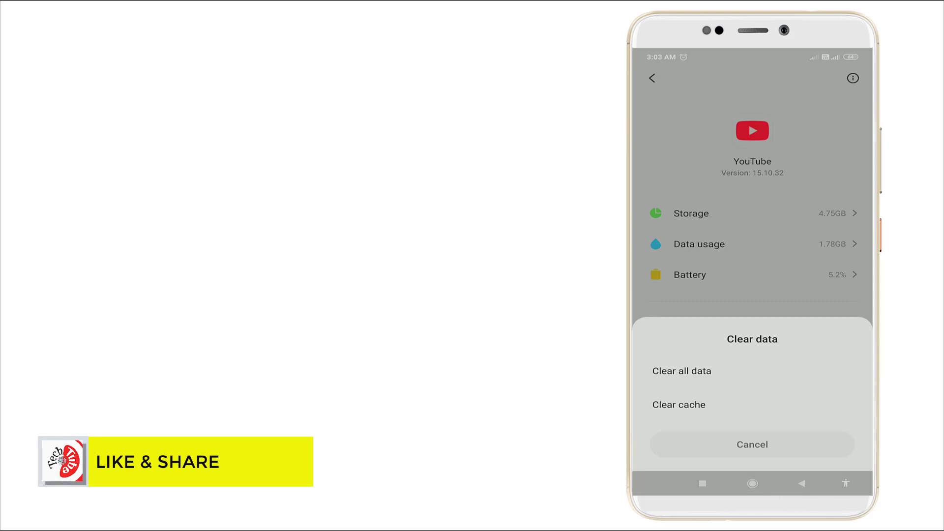
left_click(678, 404)
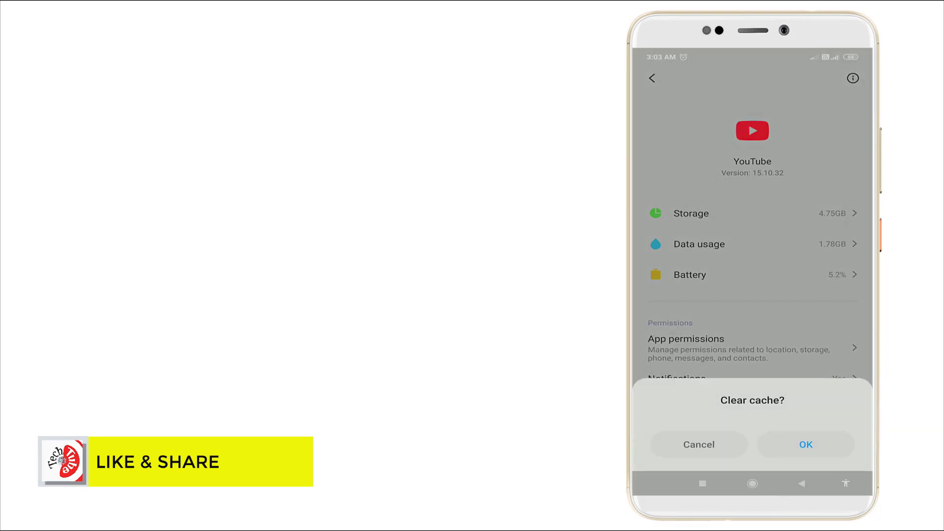
left_click(805, 444)
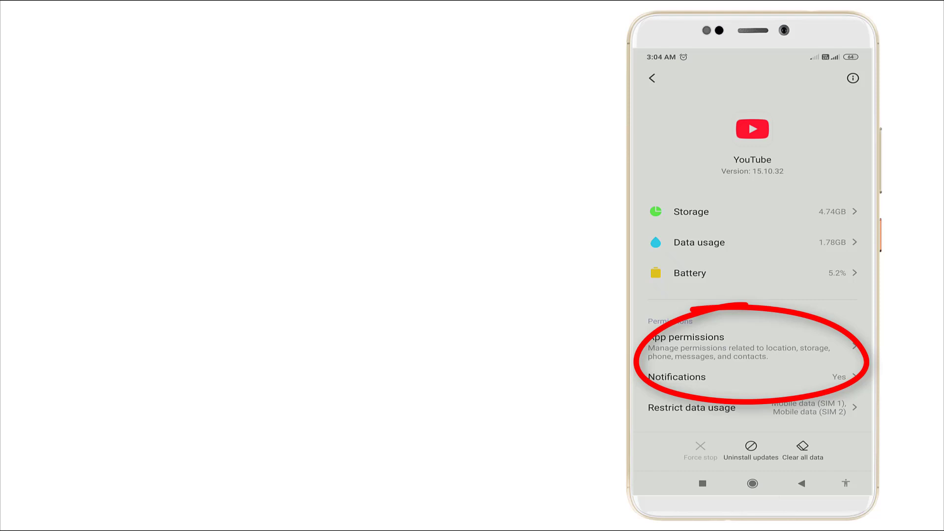
Grant YouTube Contacts, Location, Microphone and Storage, leaving Camera and Telephone off.
left_click(687, 346)
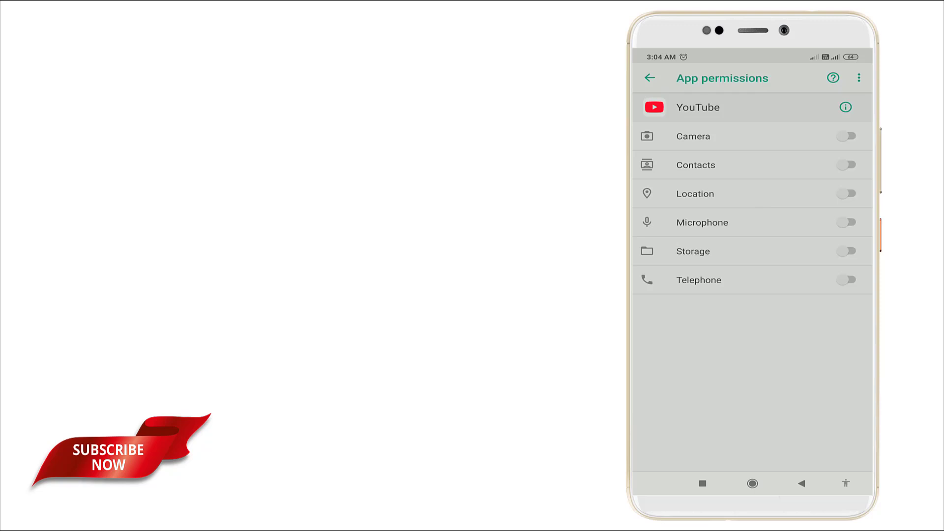
left_click(846, 164)
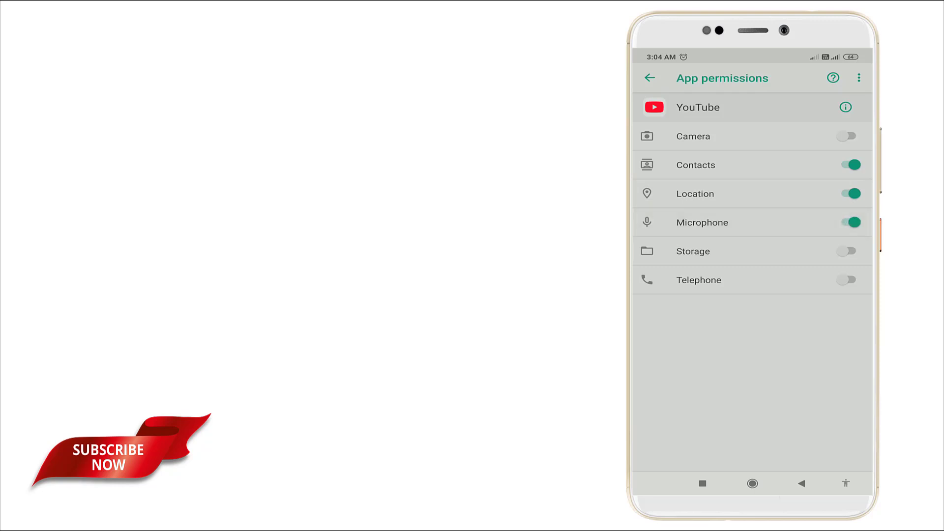
left_click(849, 251)
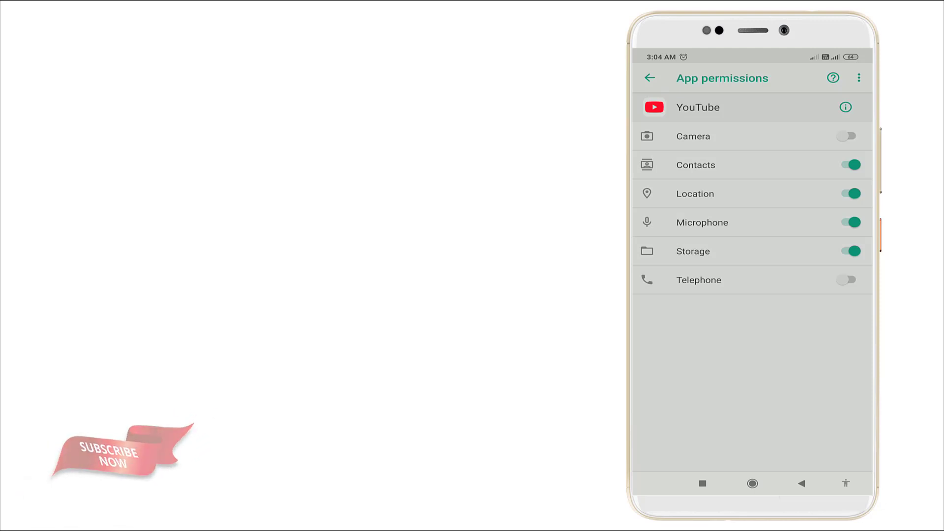
Back out through the app list and settings to the home screen.
left_click(649, 78)
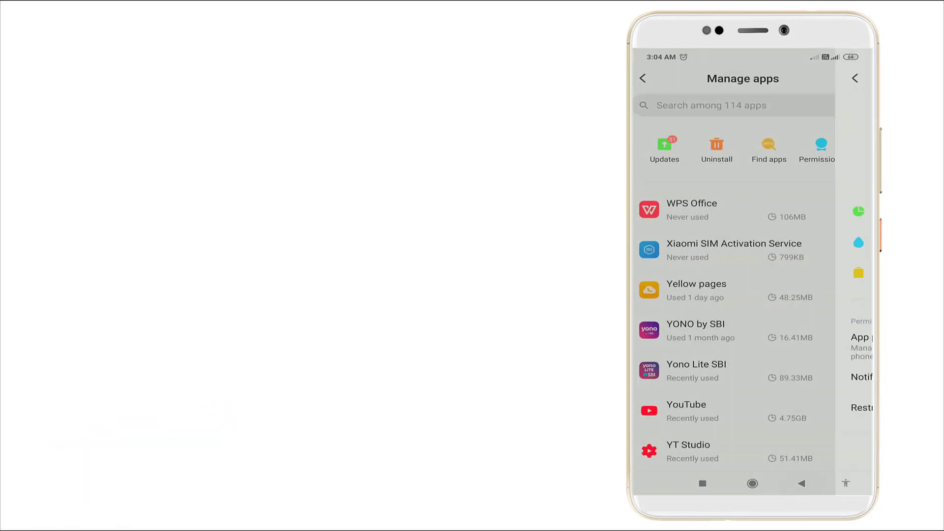
left_click(642, 78)
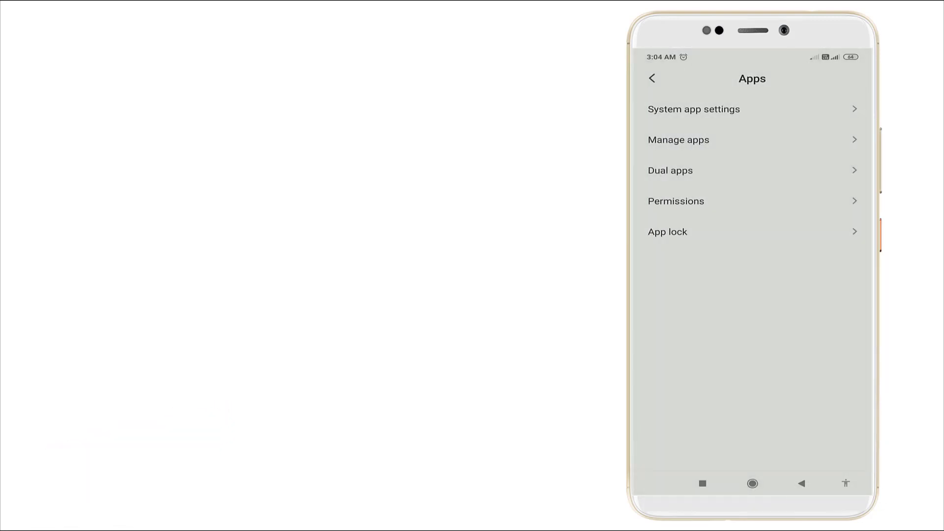
left_click(800, 484)
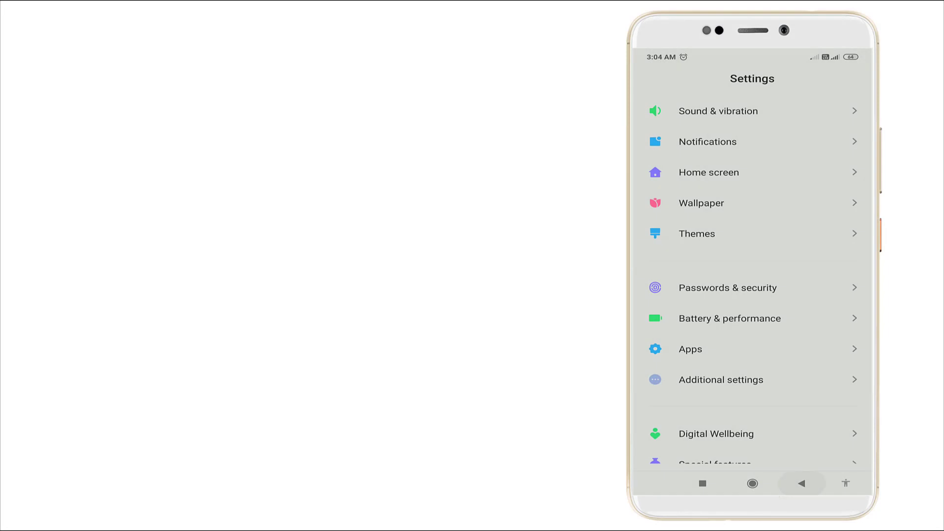
left_click(751, 484)
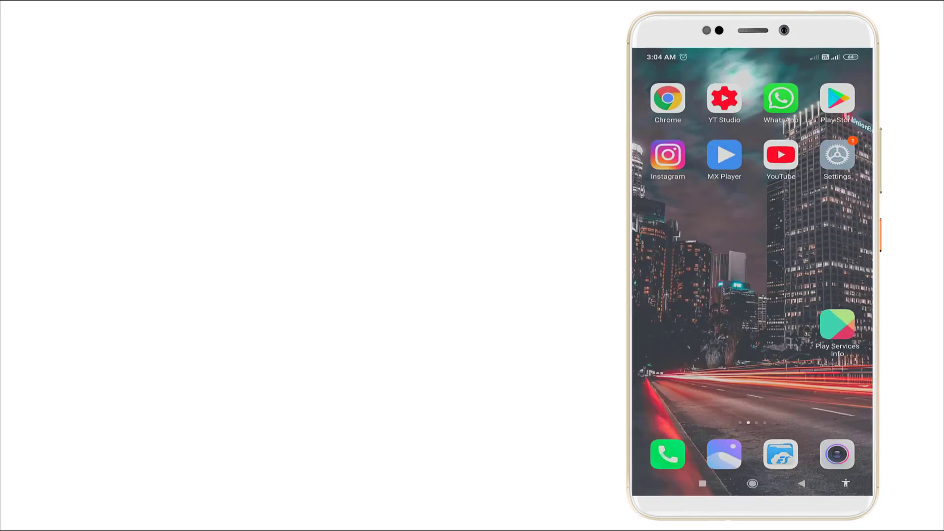